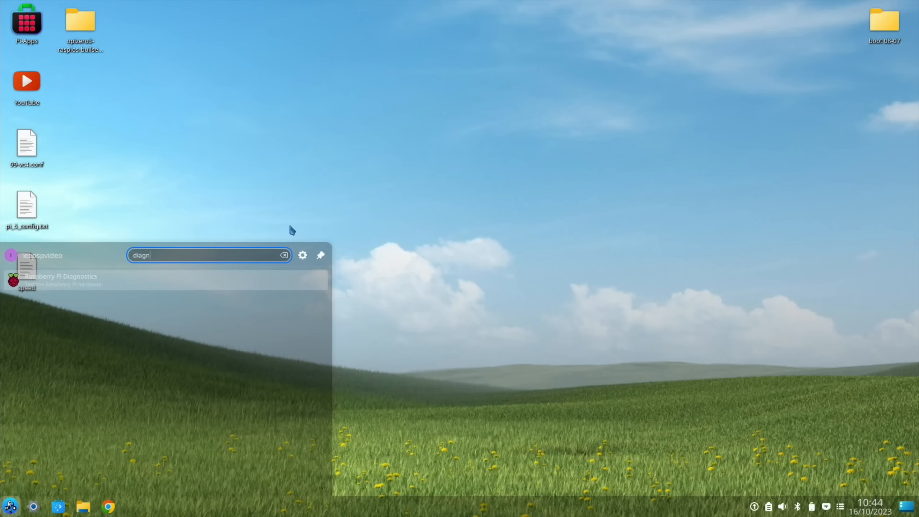
Switch back to the text editor window holding the speed test results file
left_click(61, 276)
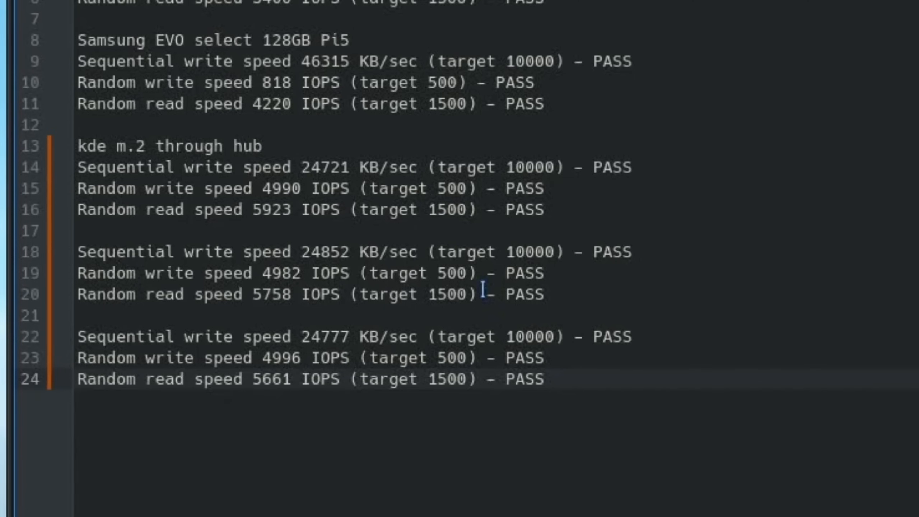
Delete the duplicate result blocks on lines 18–24 under the hub M.2 heading
left_click_drag(77, 251, 543, 378)
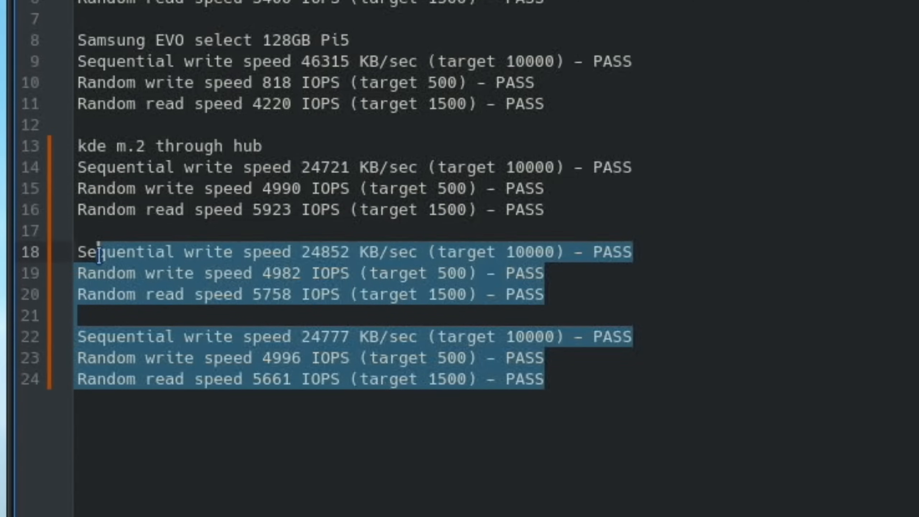
key("Delete")
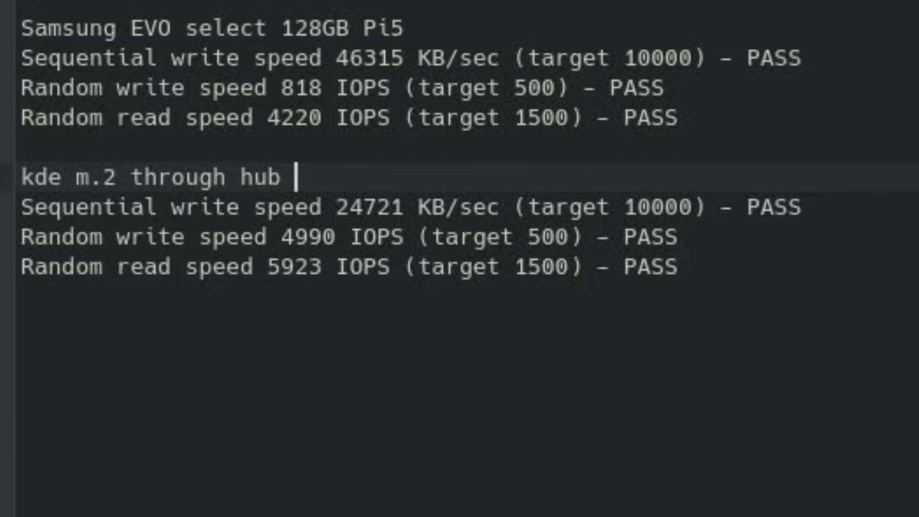
Append '240' to the 'kde m.2 through hub' heading
type("240")
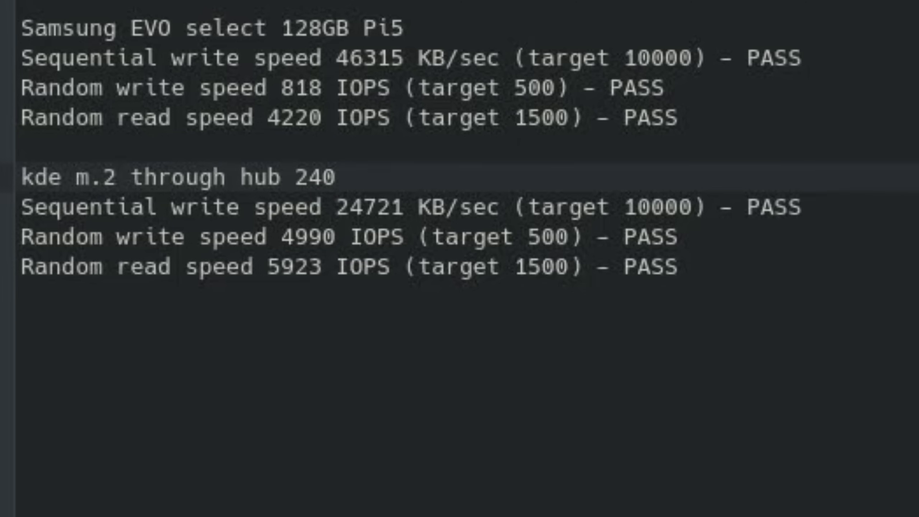